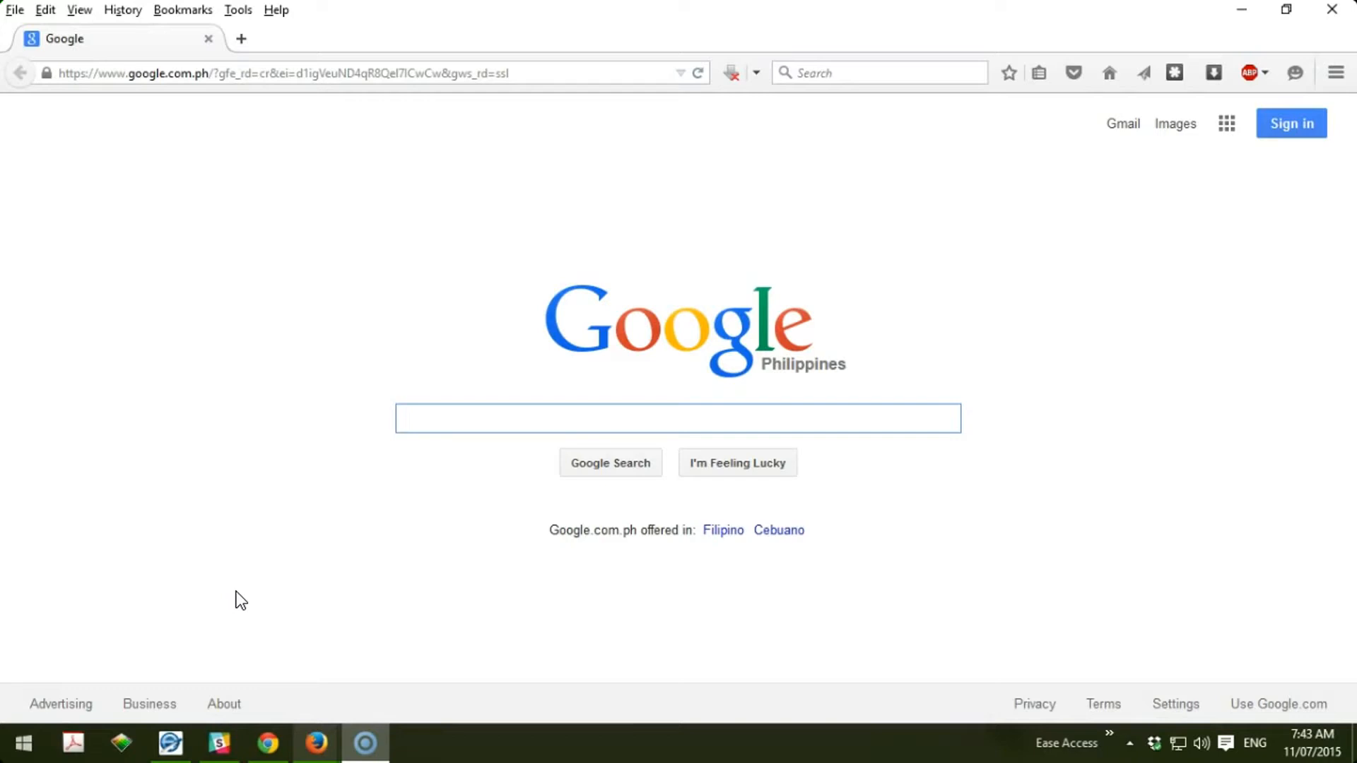
- Click into the Google Philippines home page, then open Firefox's Tools menu
click(678, 417)
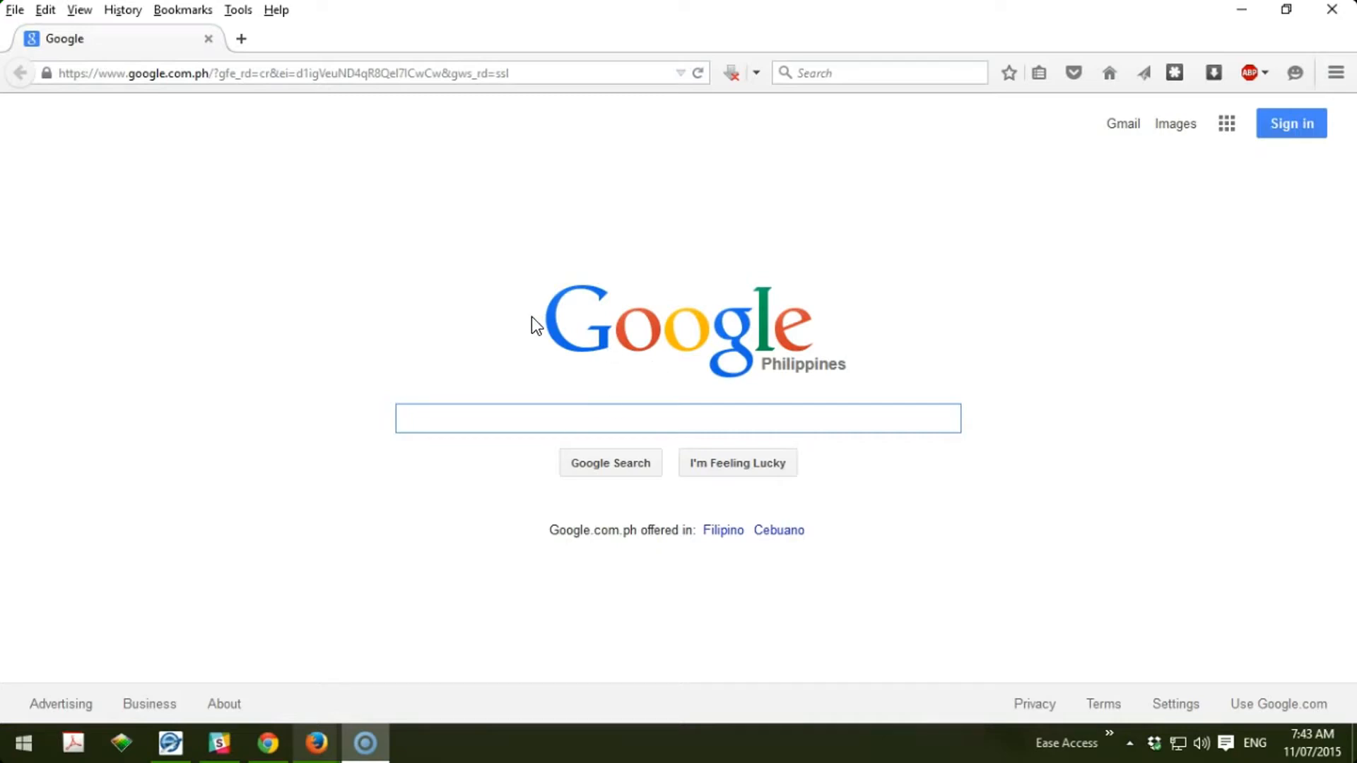
mouse_move(499, 312)
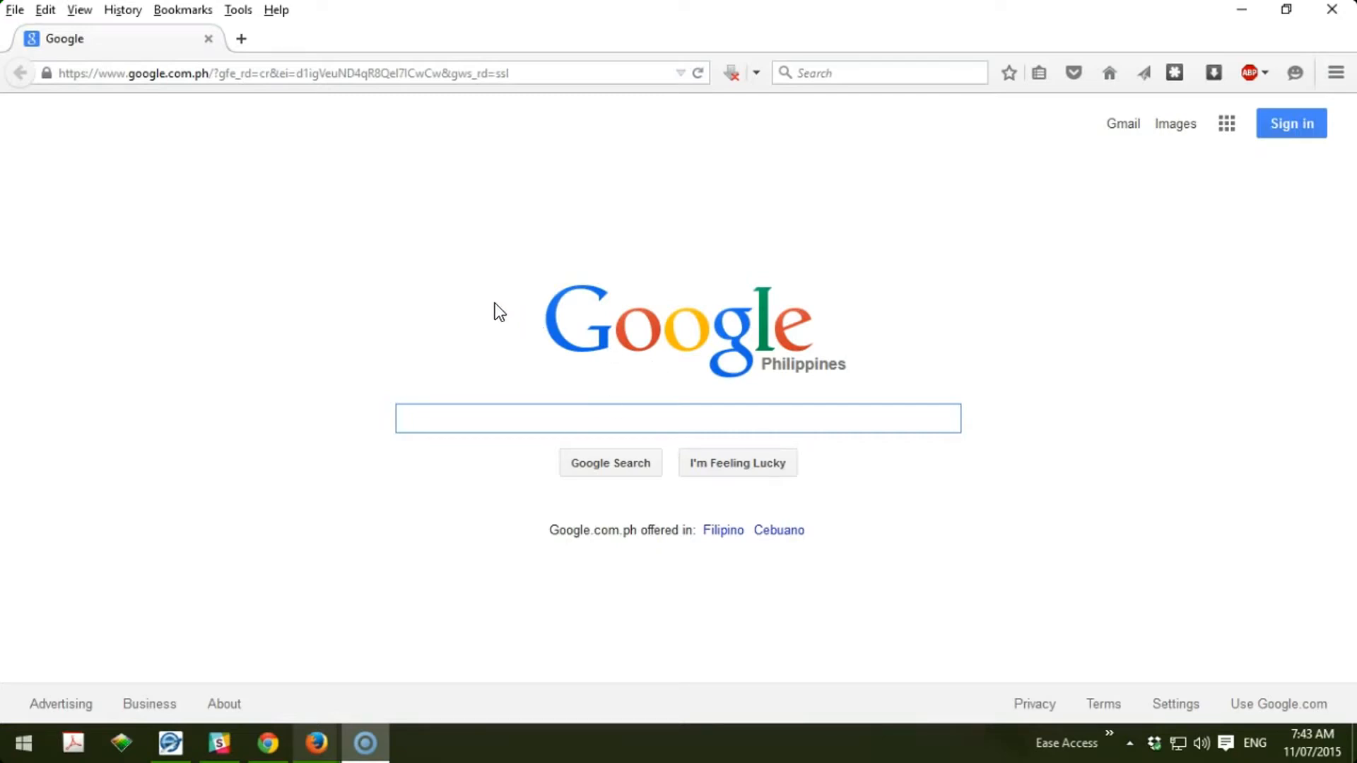
mouse_move(496, 316)
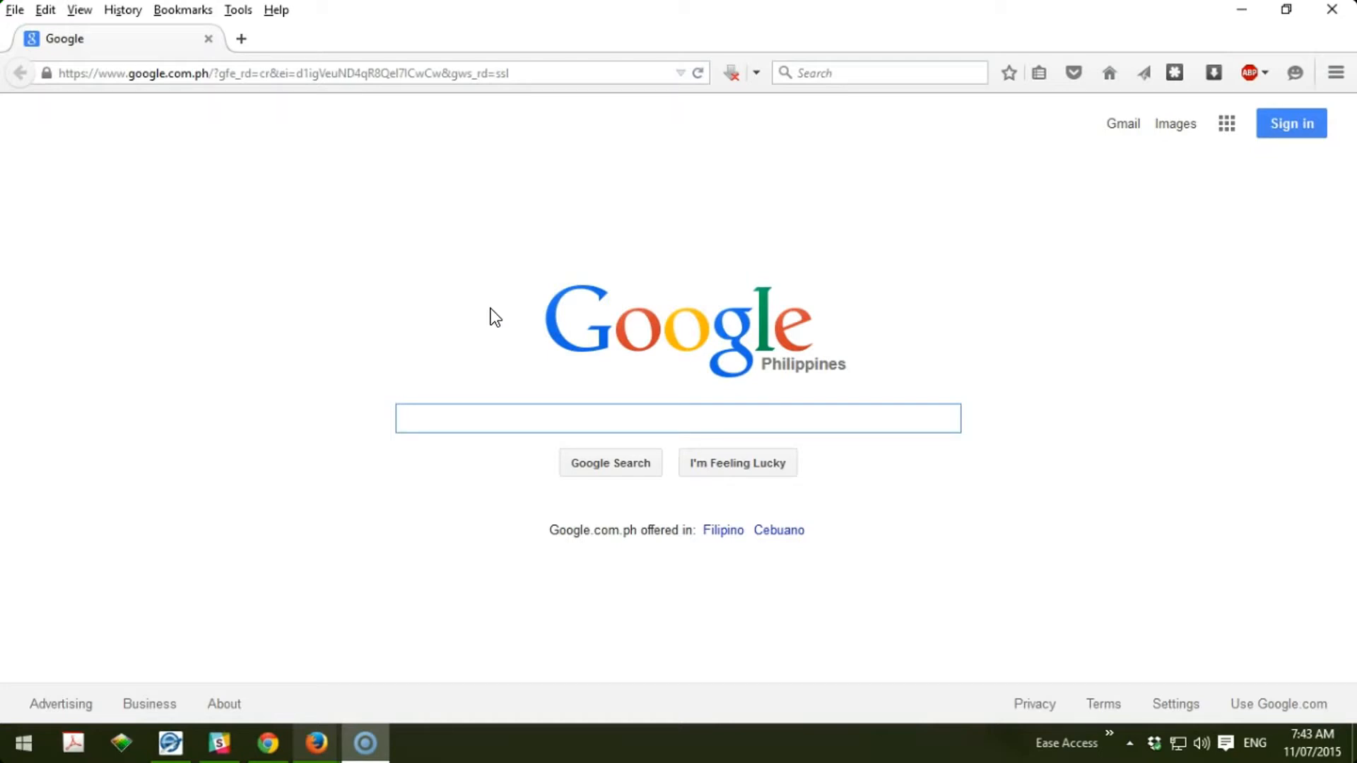
click(677, 419)
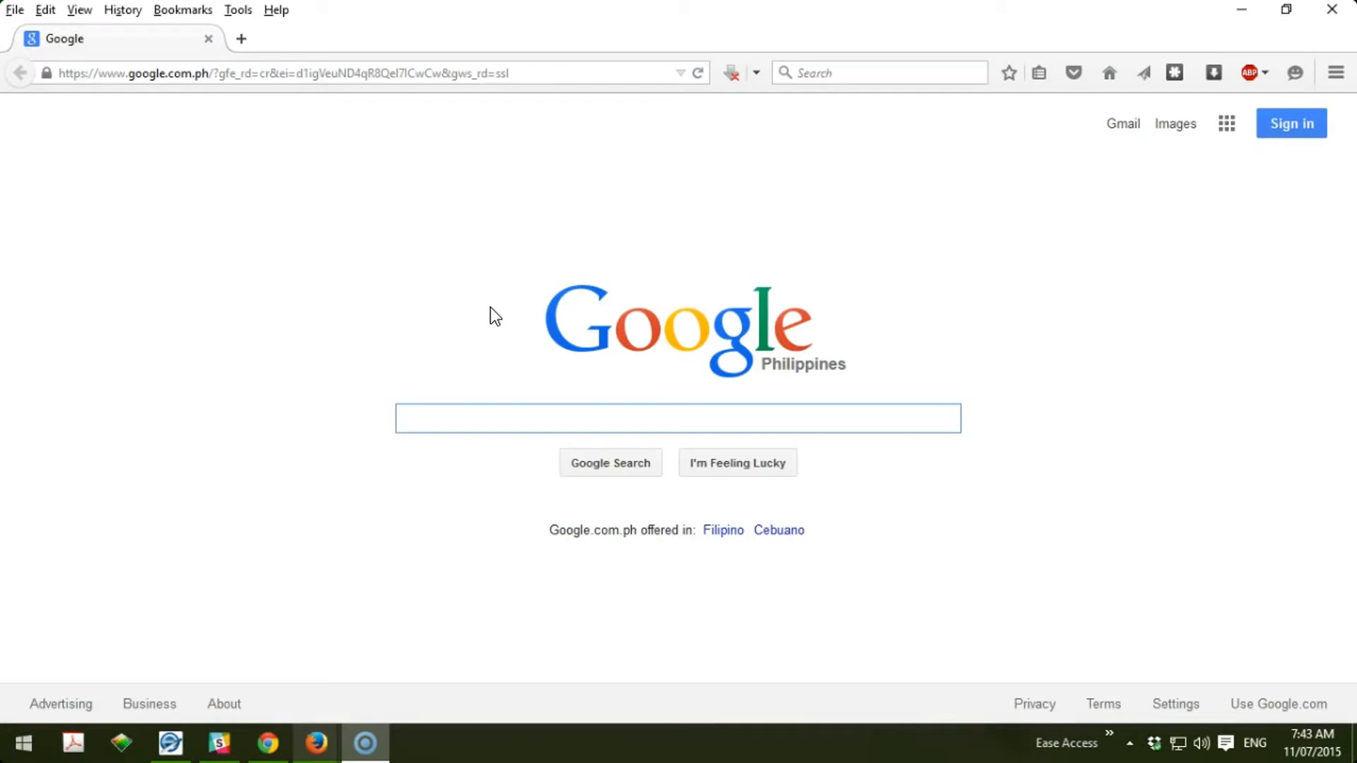
mouse_move(1188, 239)
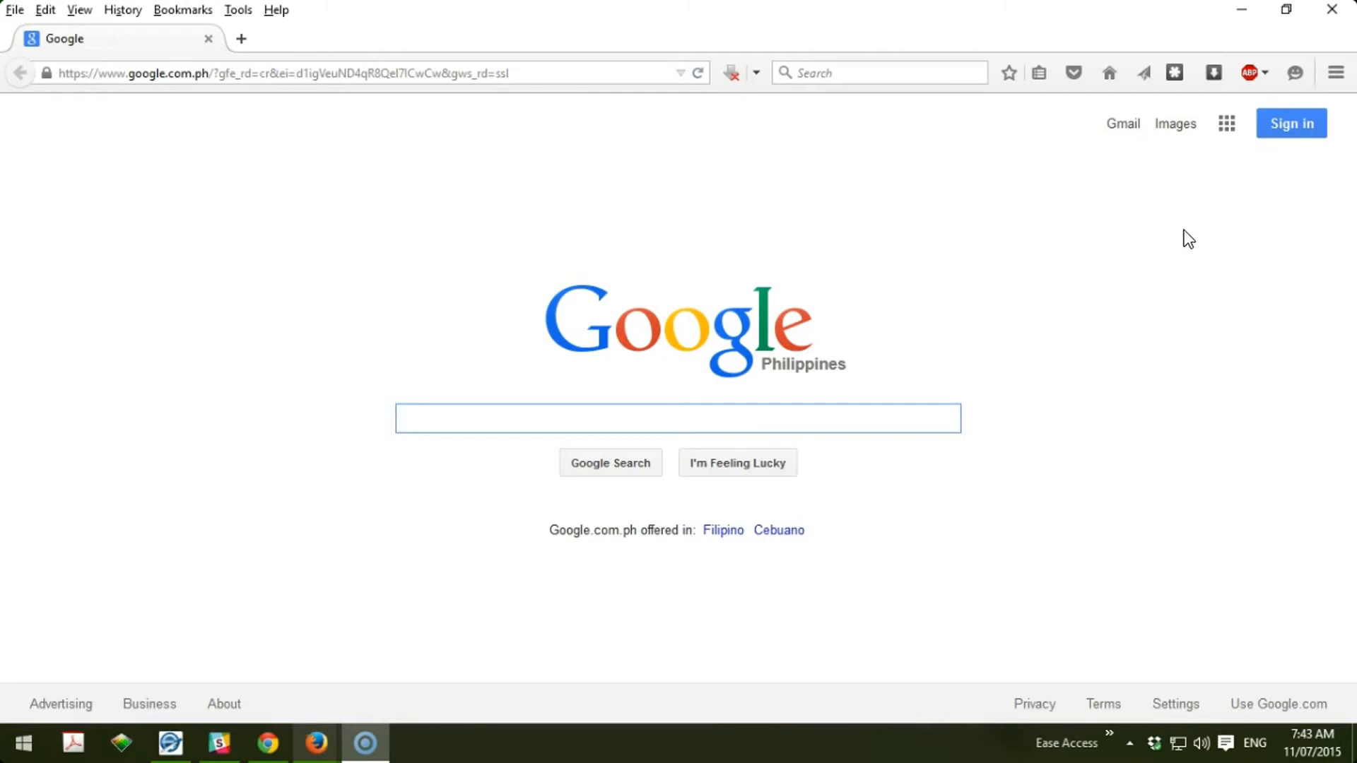
click(678, 417)
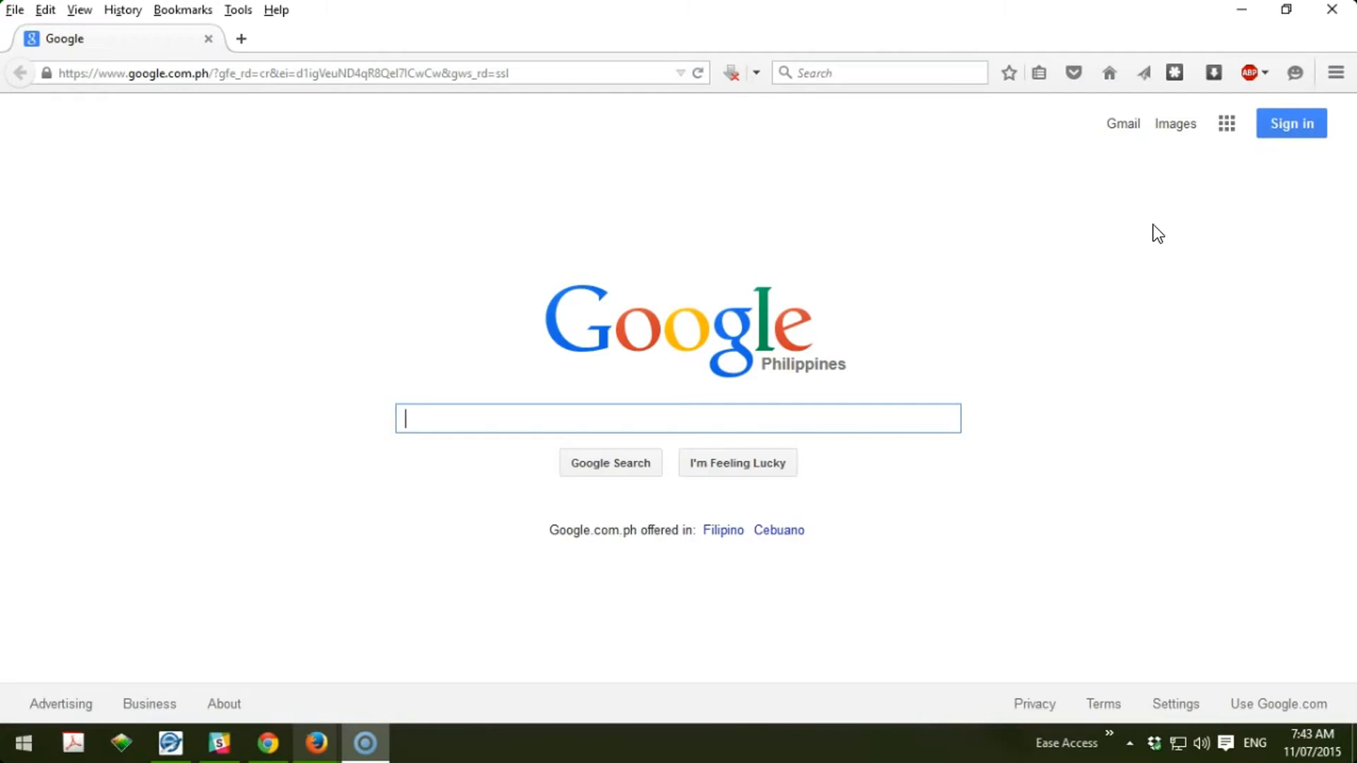
mouse_move(872, 219)
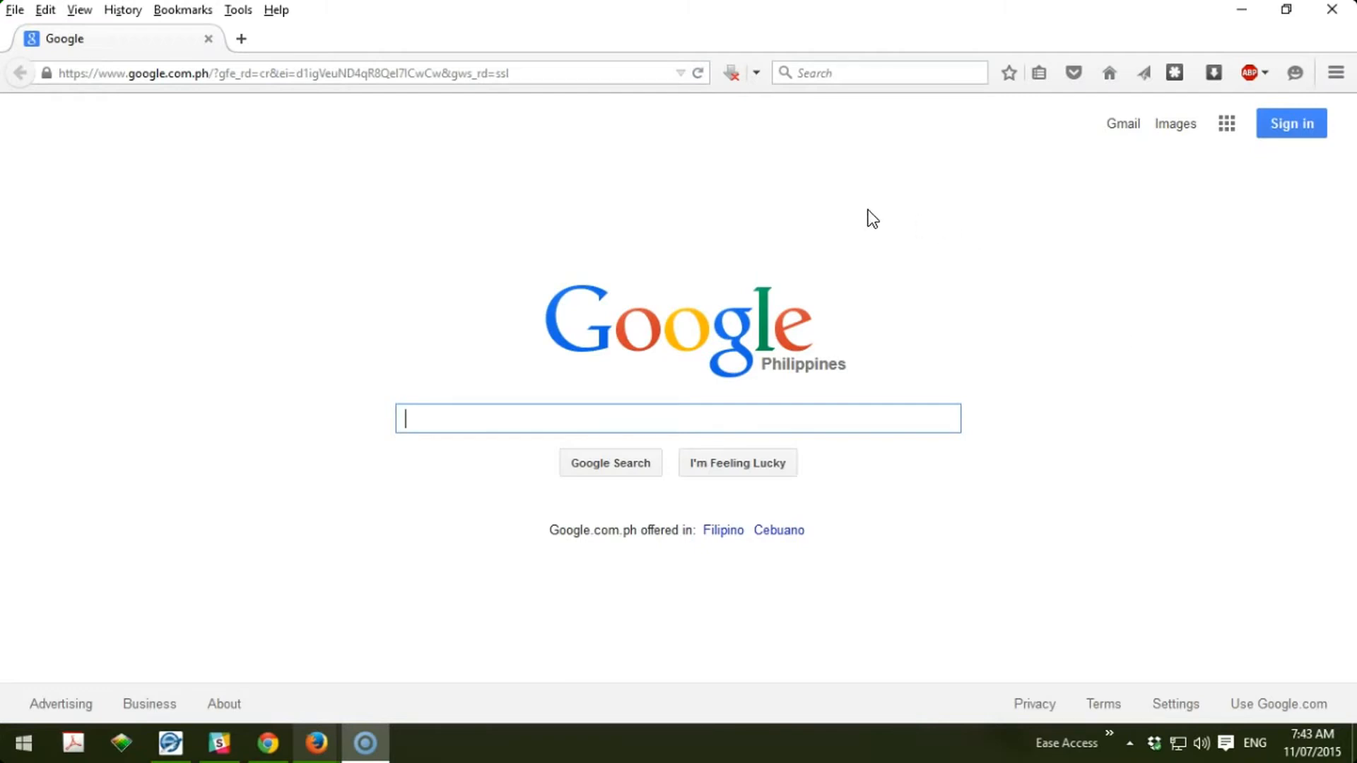
click(237, 9)
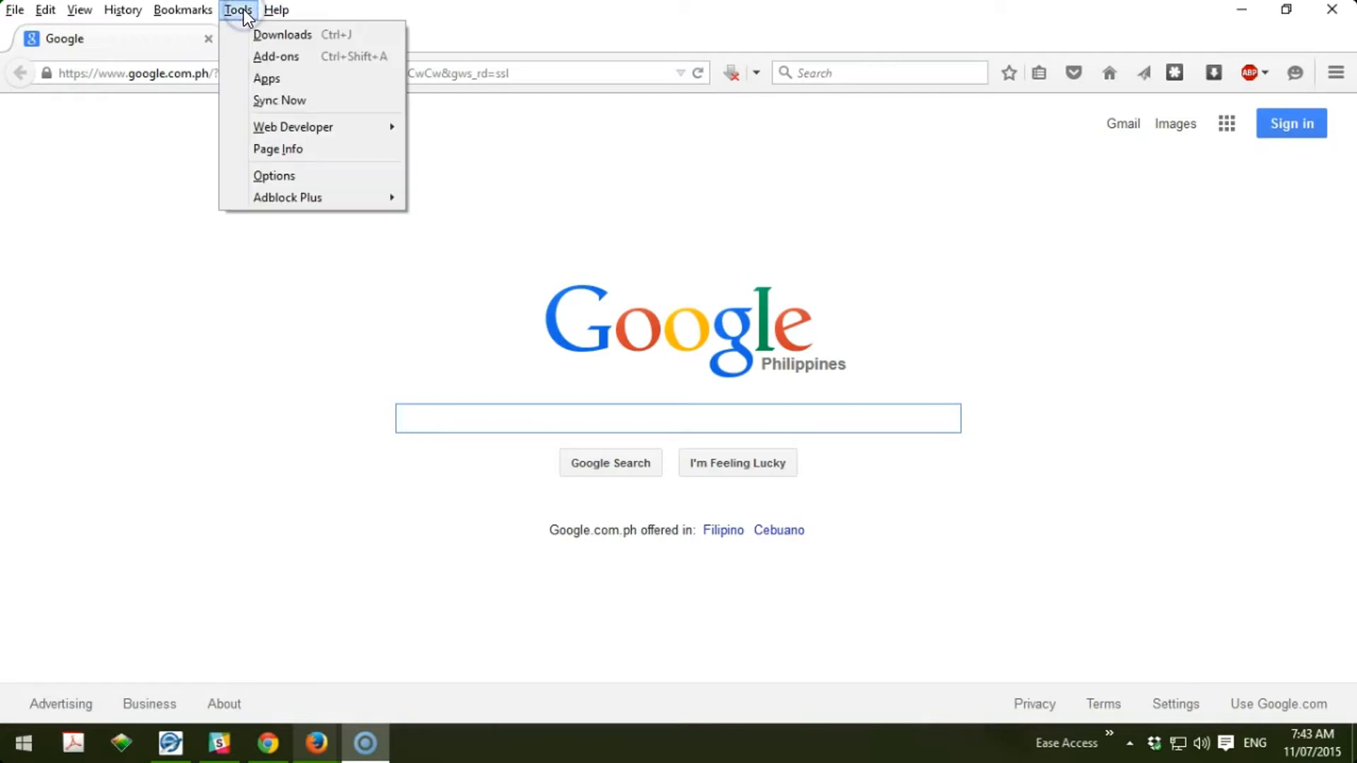
- Open Tools > Options and switch to the Privacy section
click(273, 176)
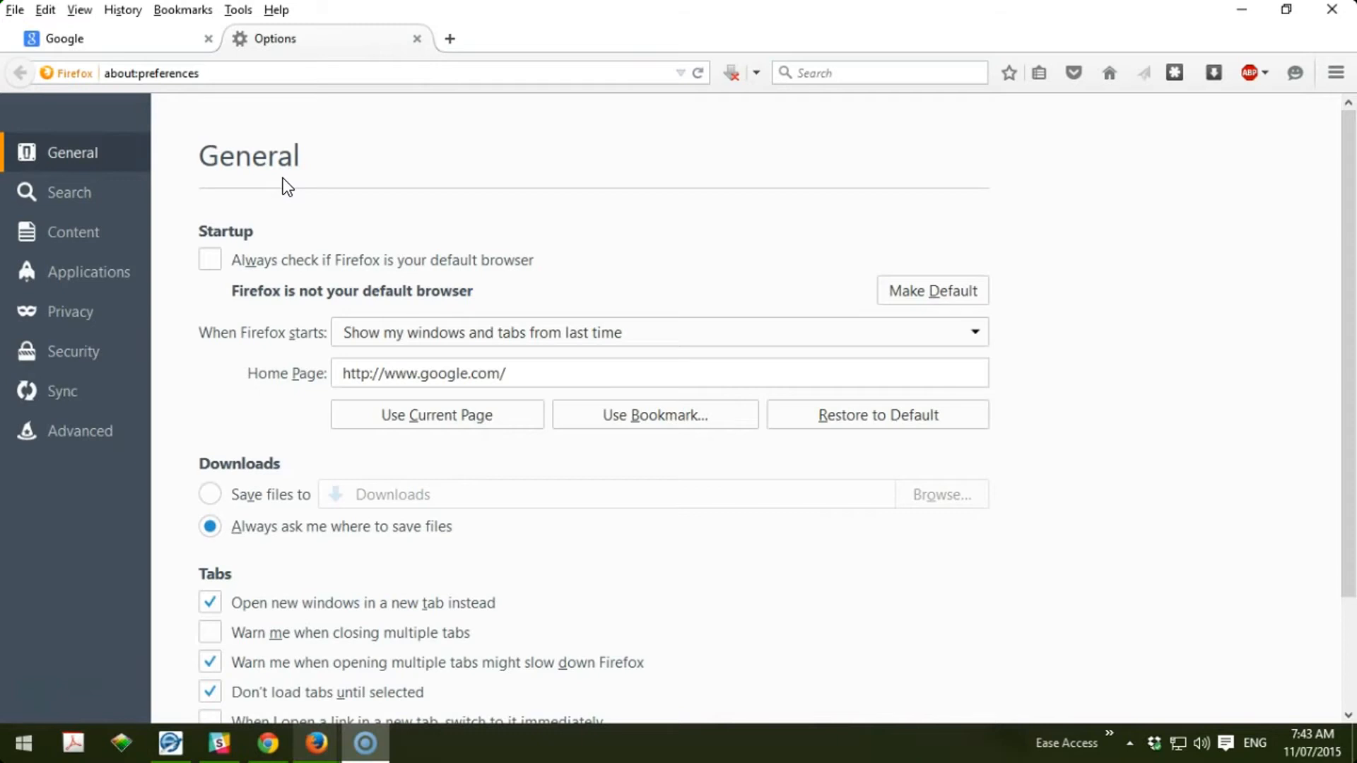
mouse_move(101, 339)
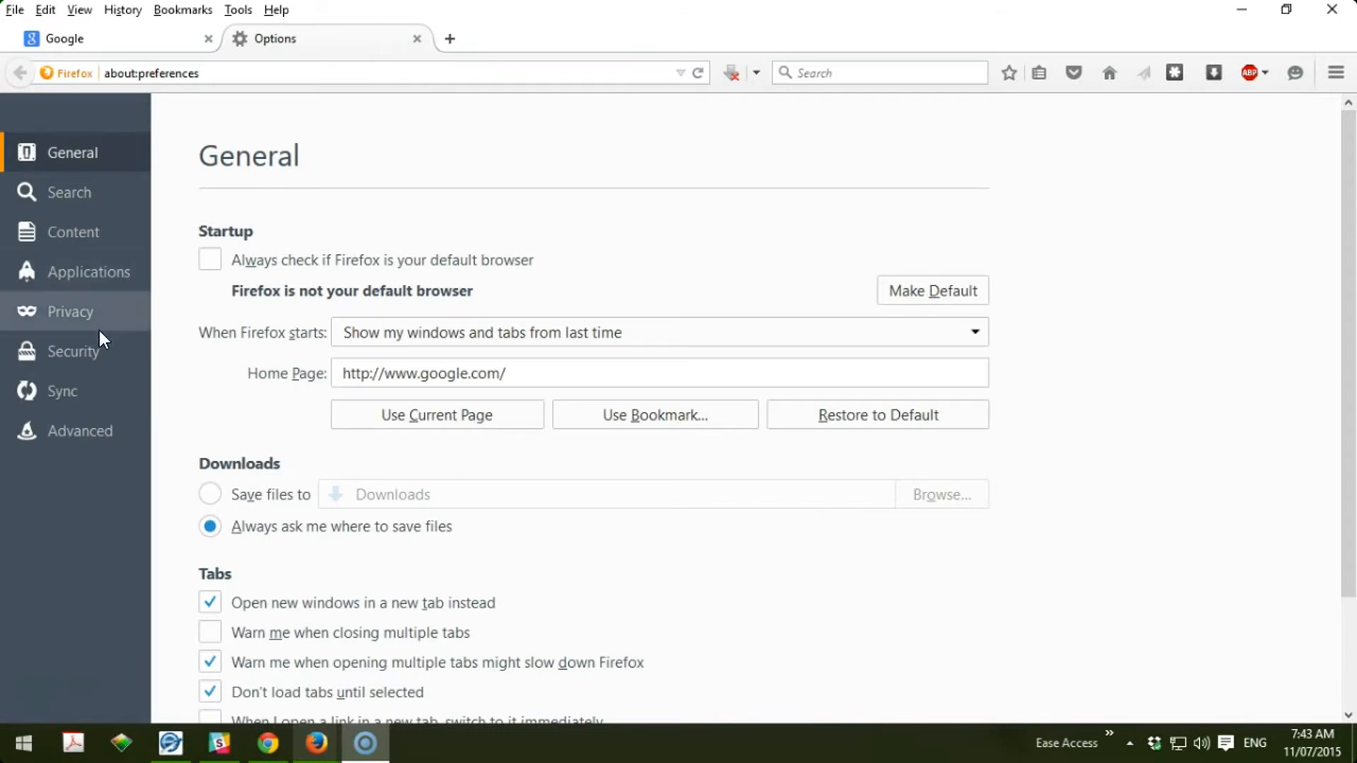
click(70, 312)
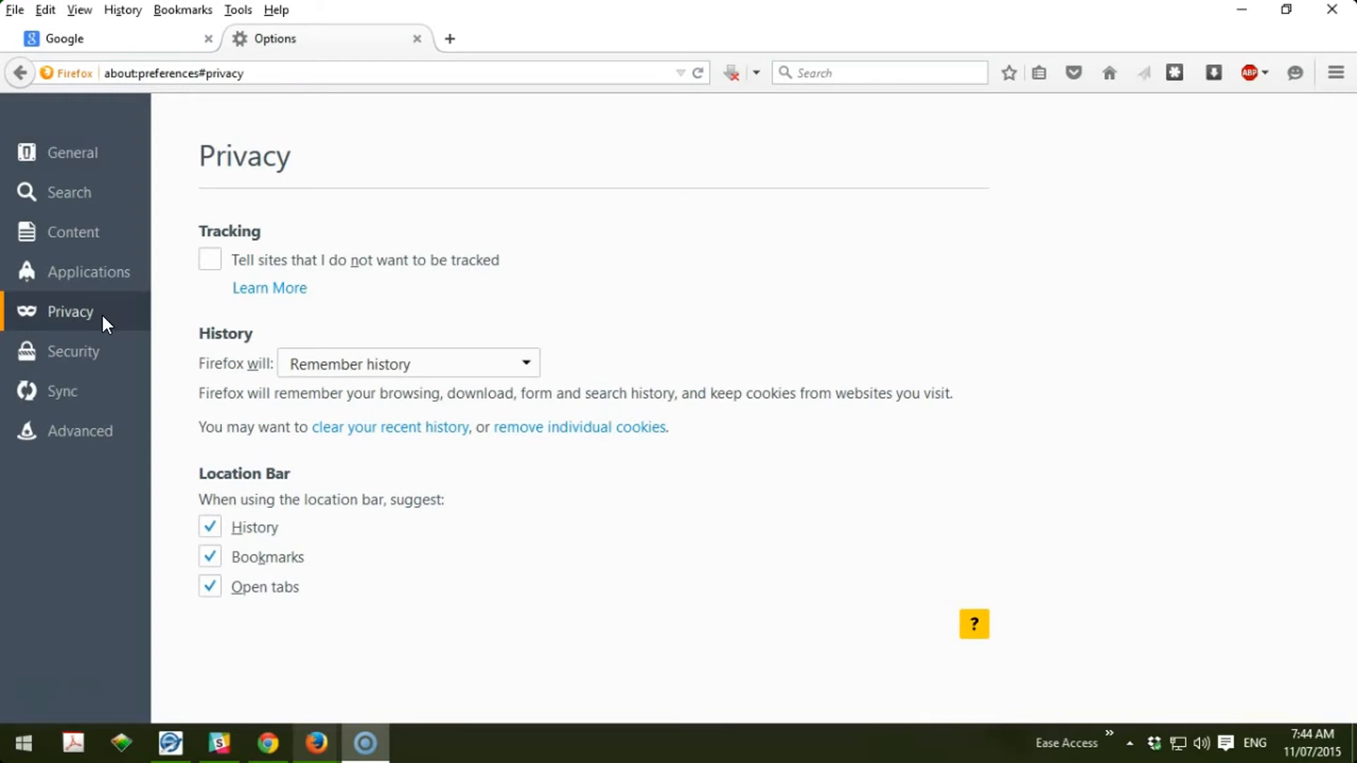
mouse_move(389, 427)
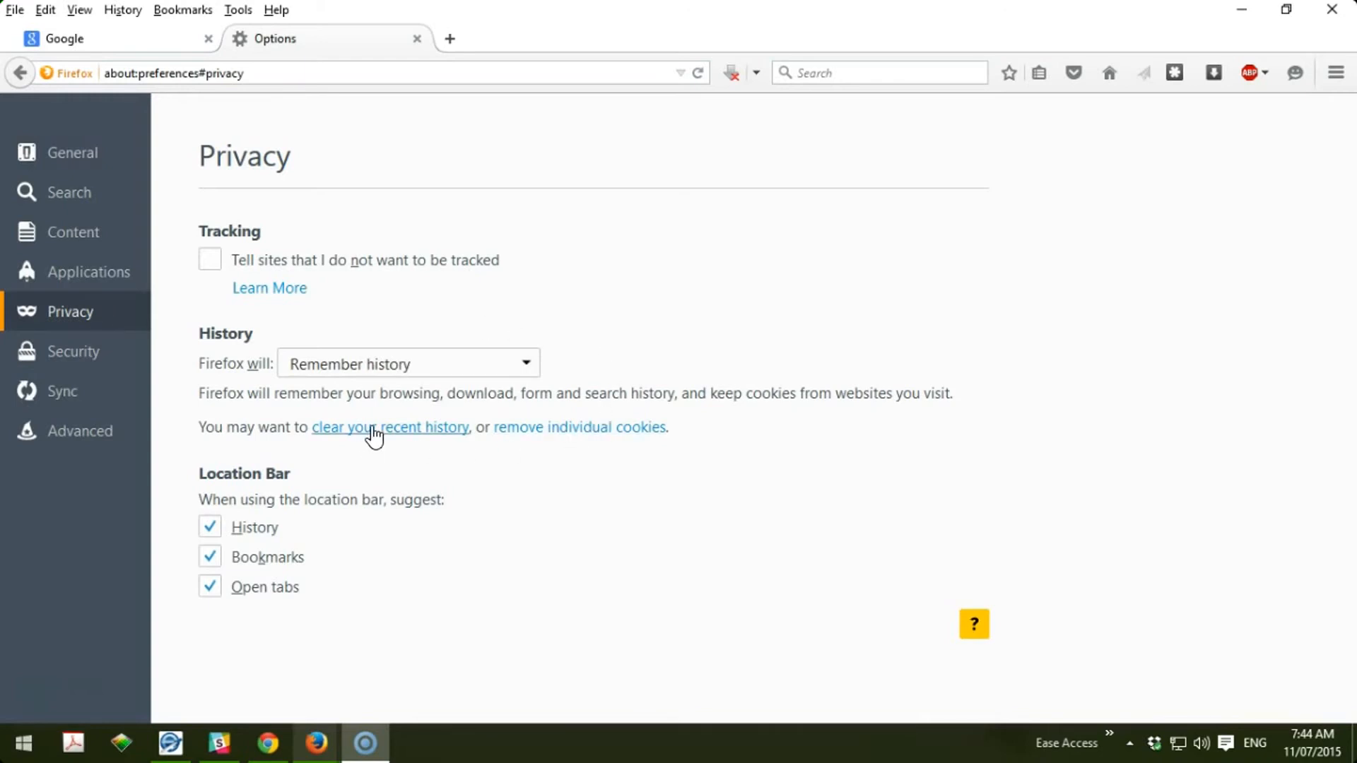
mouse_move(561, 433)
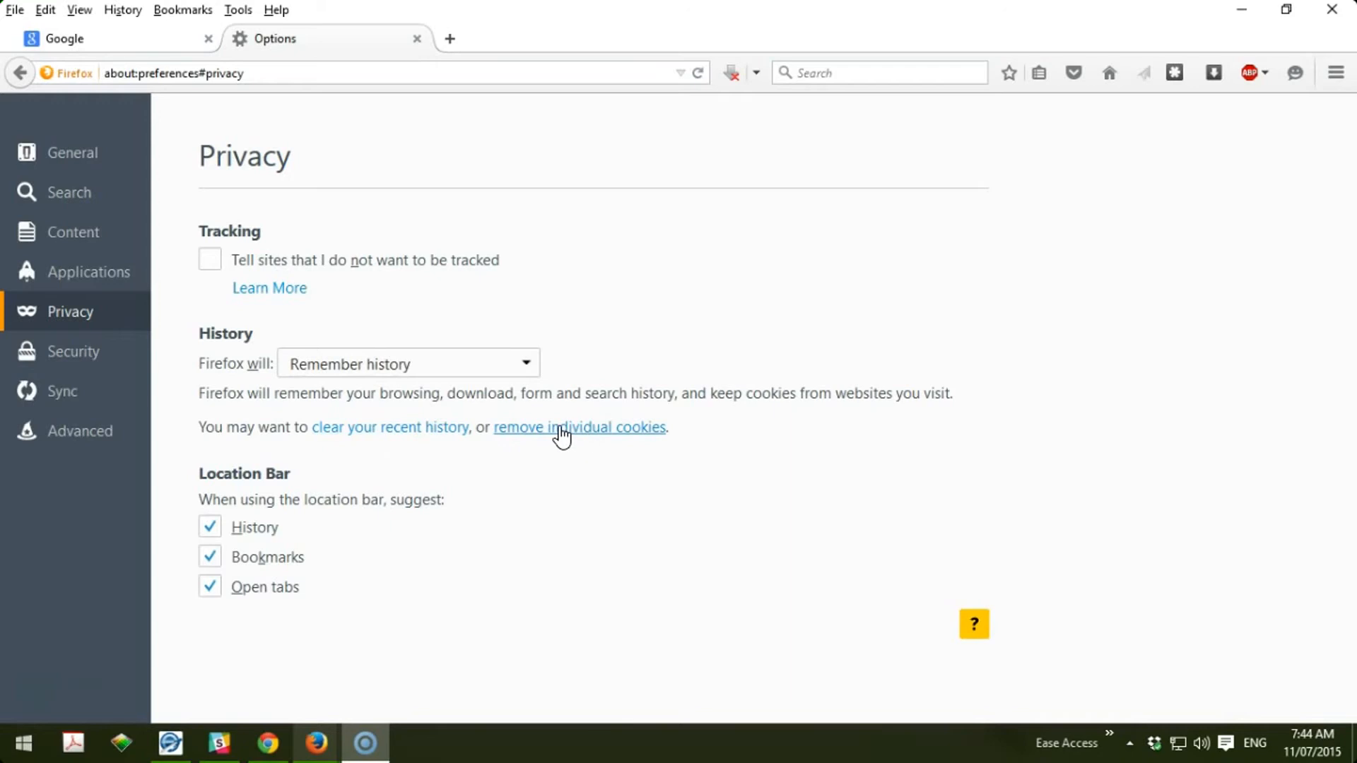
mouse_move(390, 427)
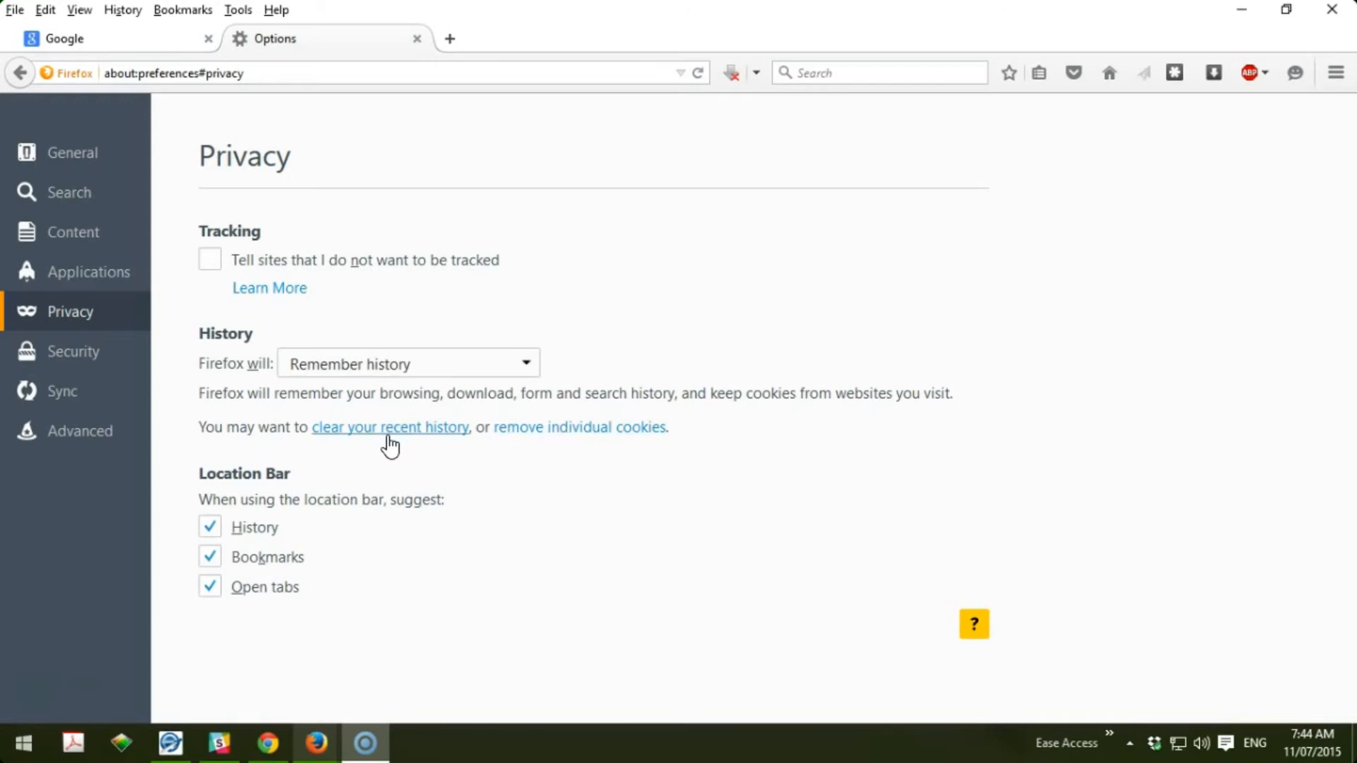
- Open the Clear All History dialog via the 'clear your recent history' link
click(390, 427)
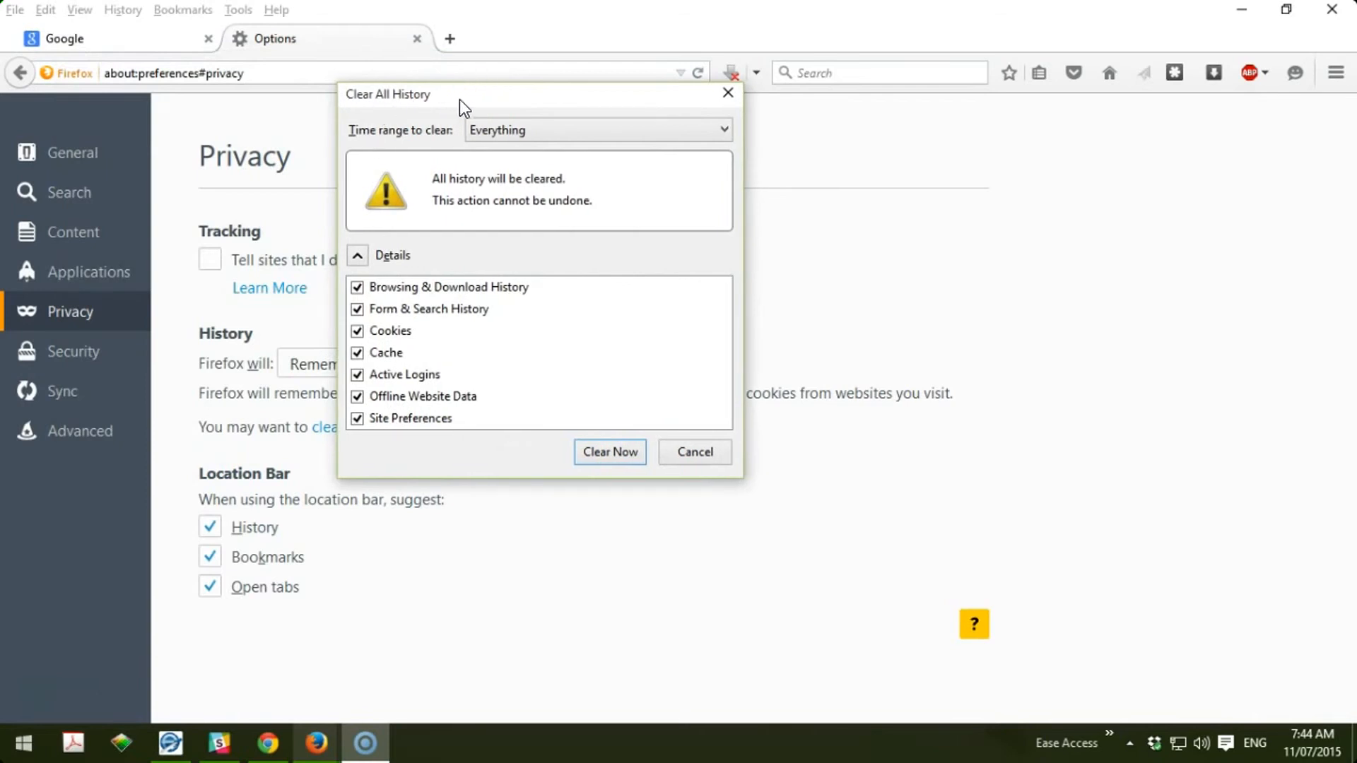
- Set 'Time range to clear' to Everything
click(567, 174)
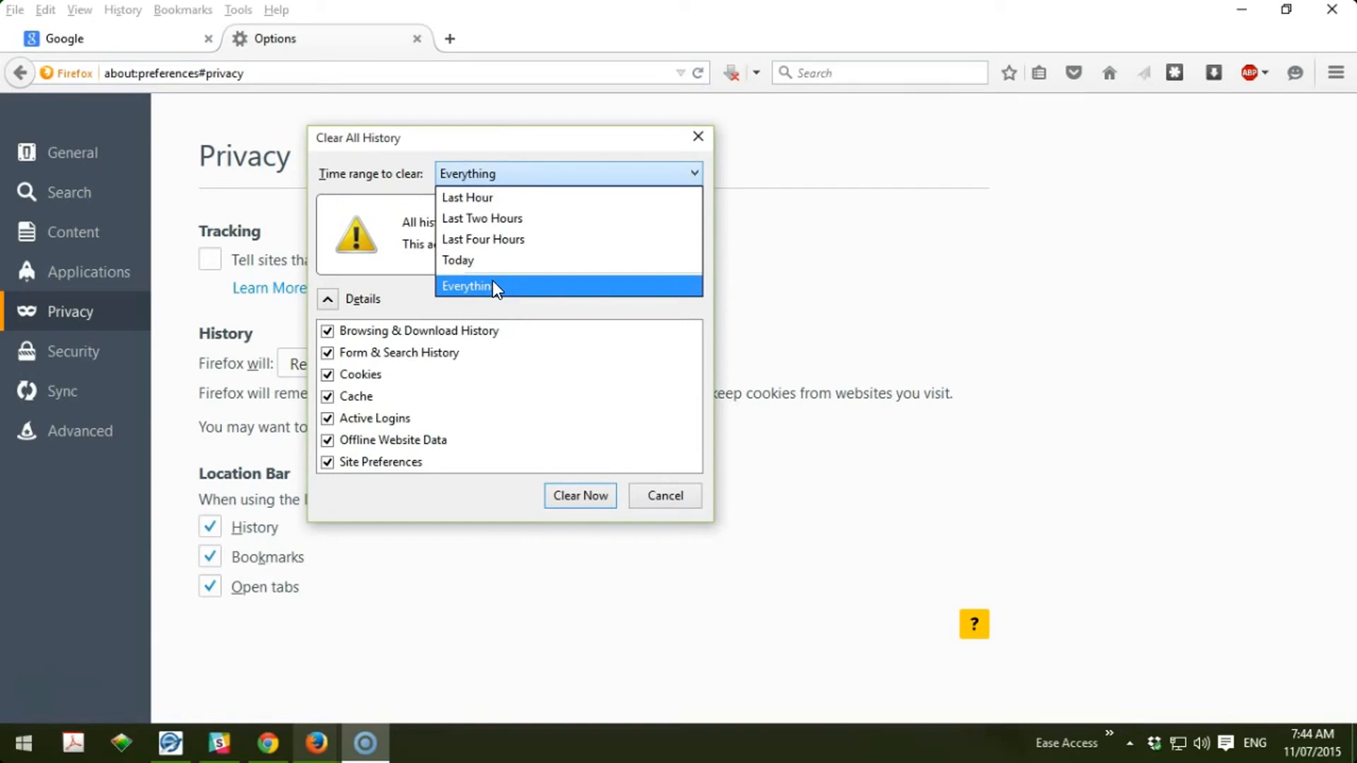
click(465, 286)
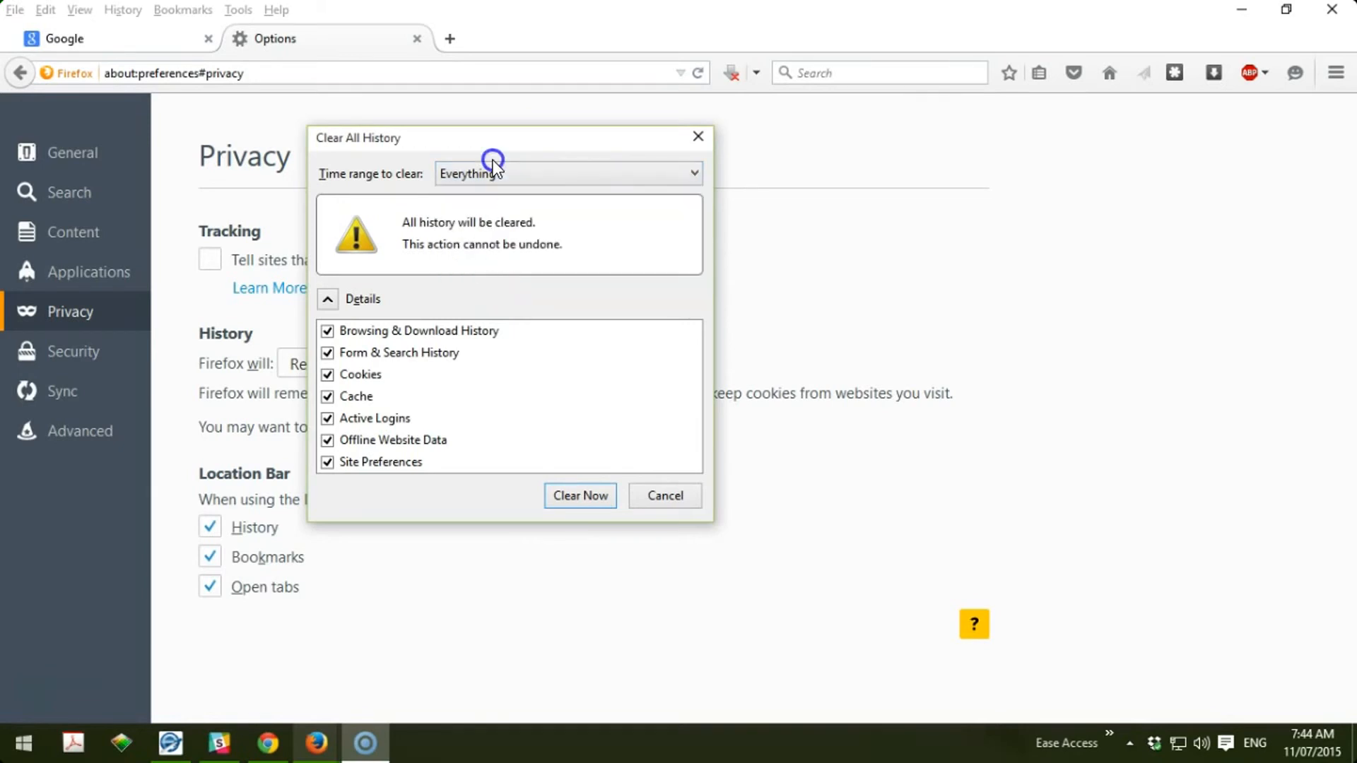
click(568, 173)
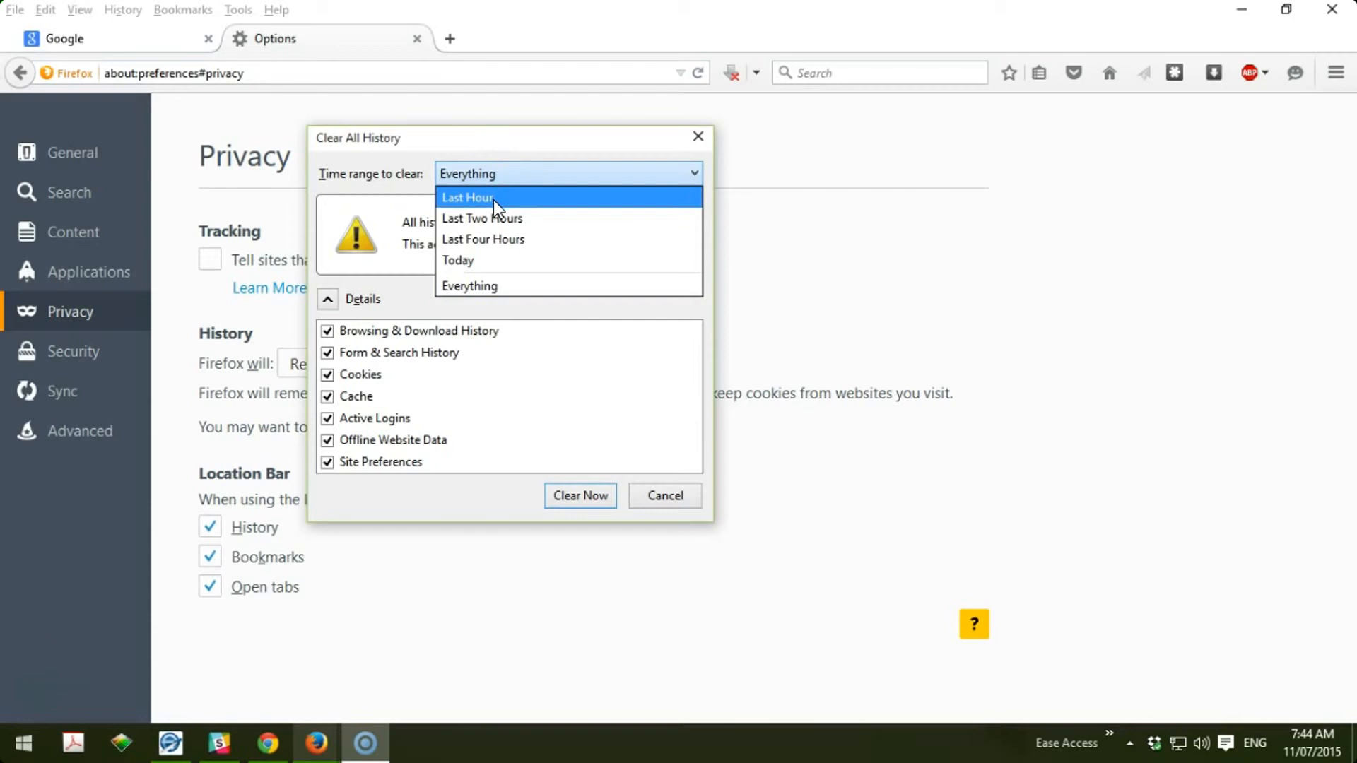
mouse_move(515, 204)
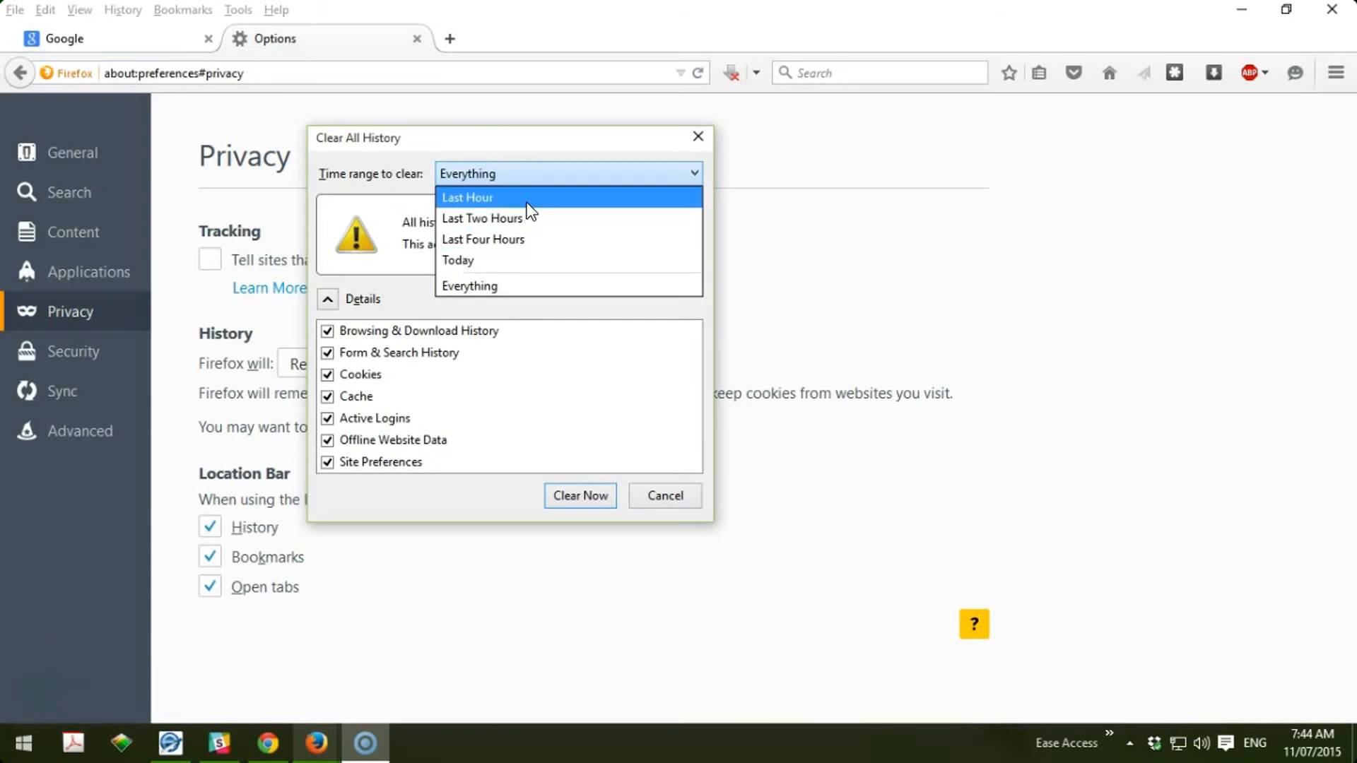
mouse_move(481, 286)
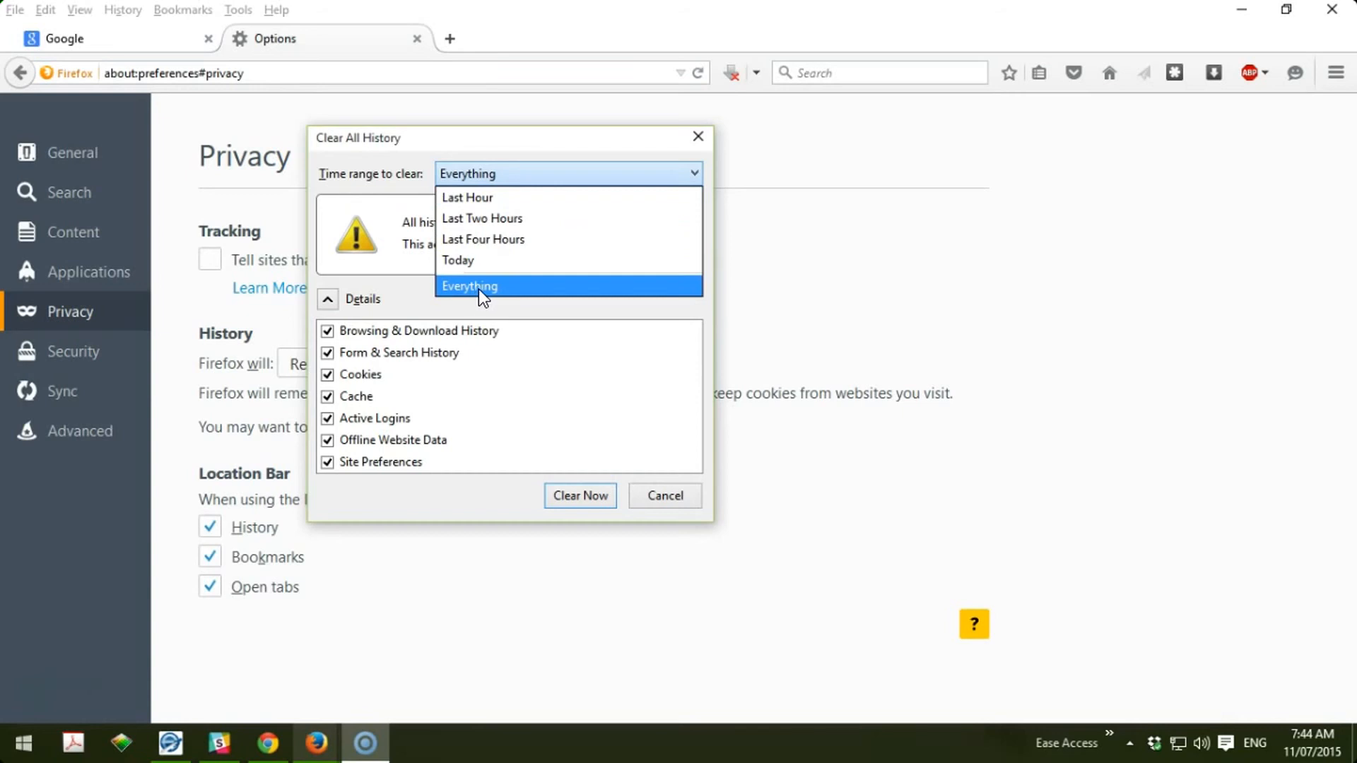
click(470, 286)
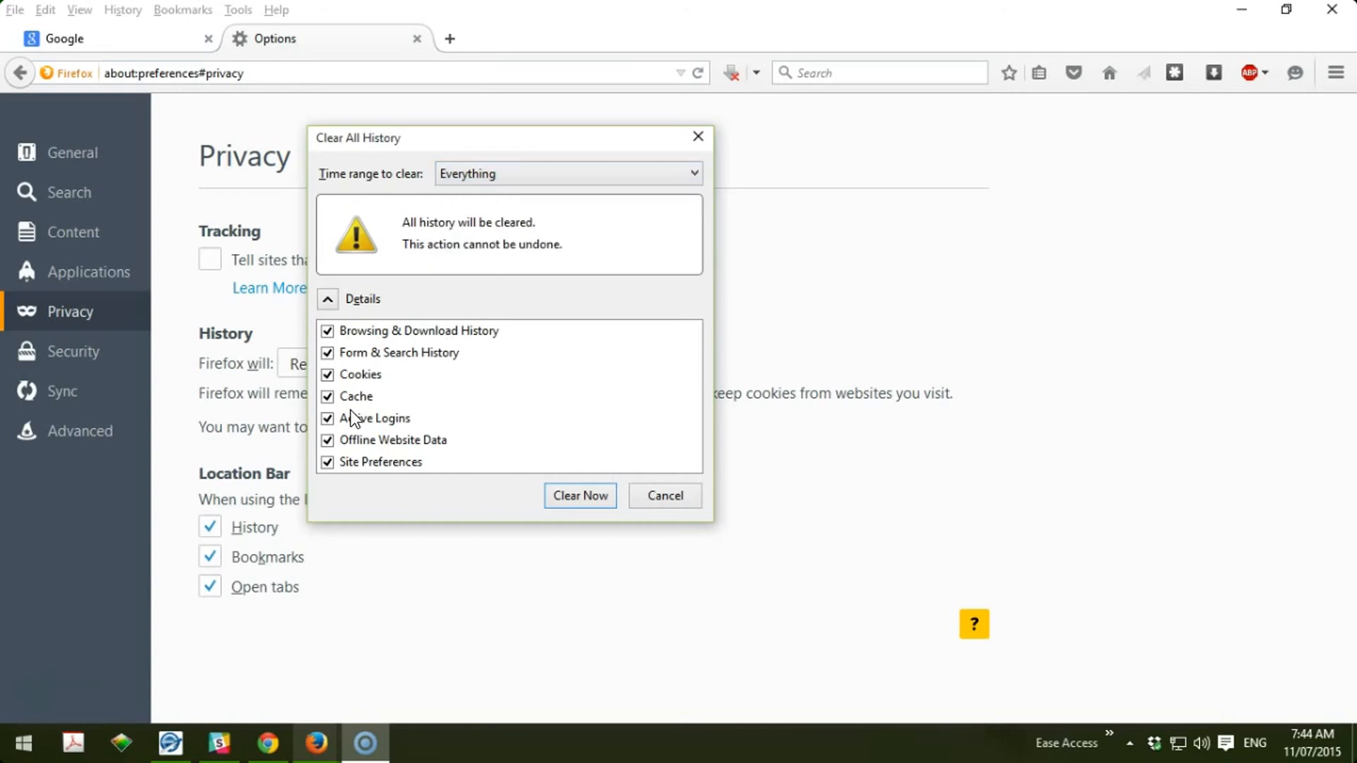
- Keep all Details checked, including Cookies, Cache and Browsing & Download History, then Clear Now
click(359, 374)
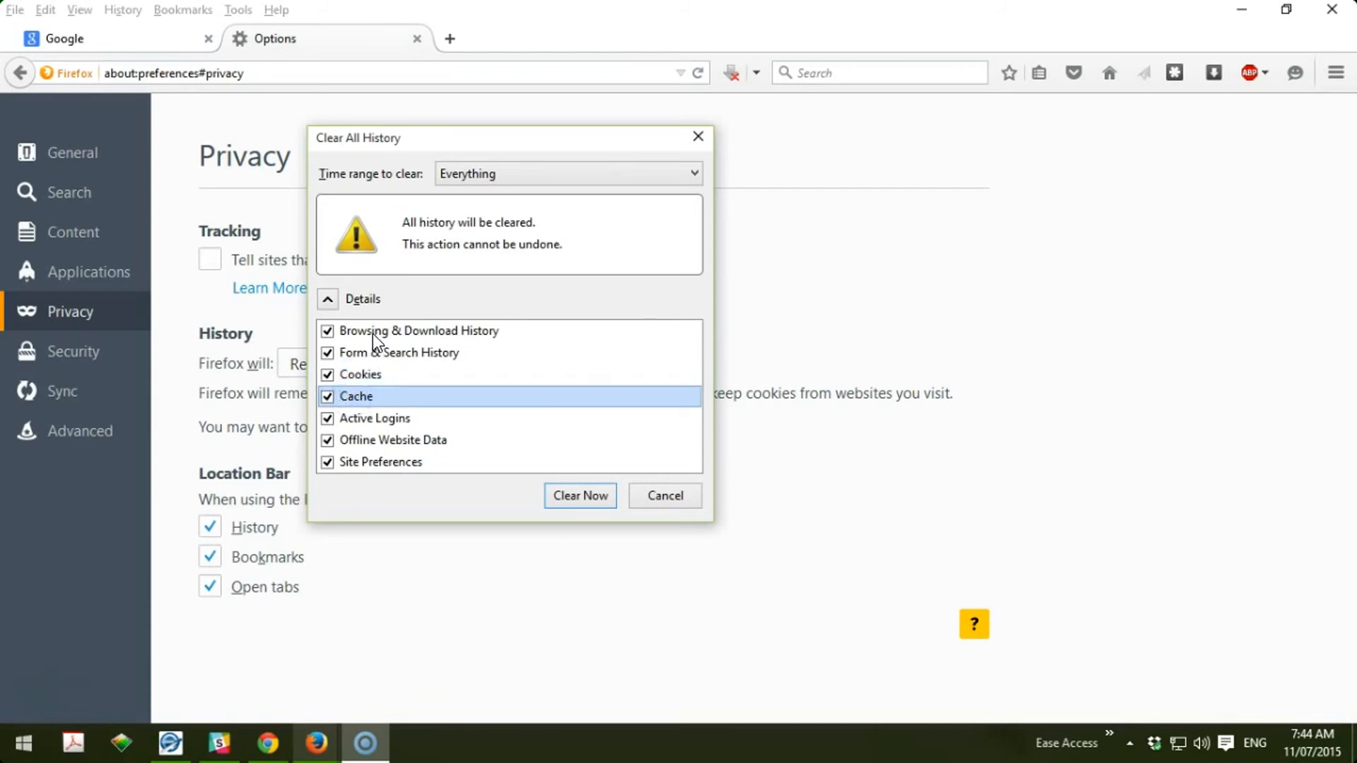
click(327, 331)
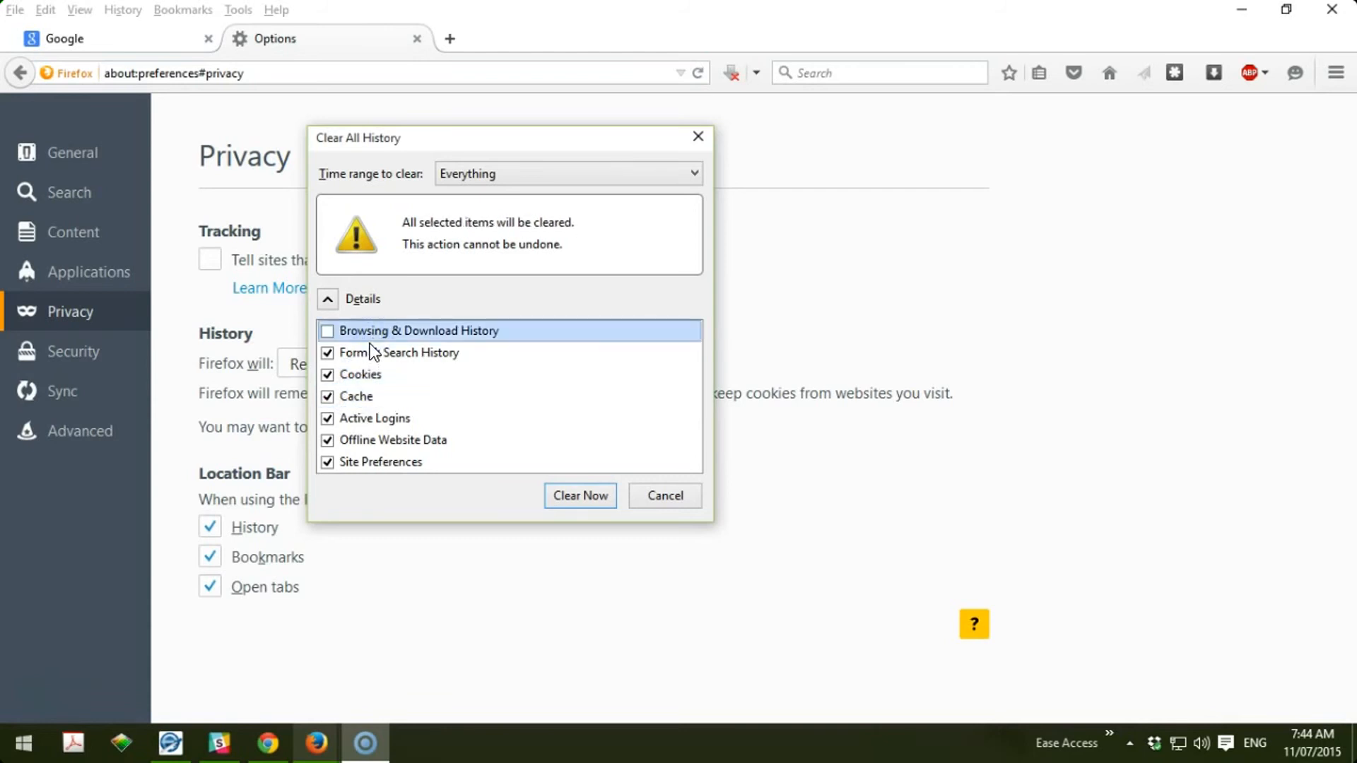
click(327, 331)
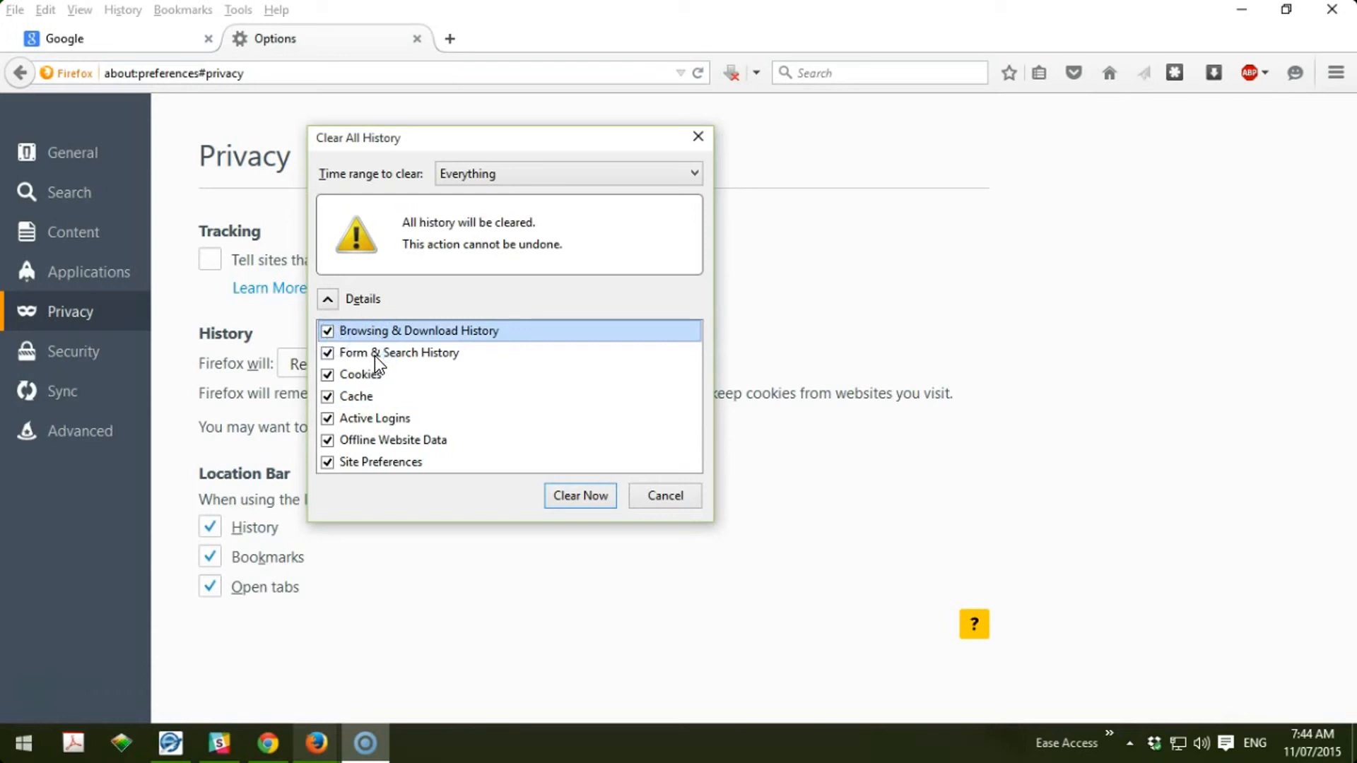
click(328, 374)
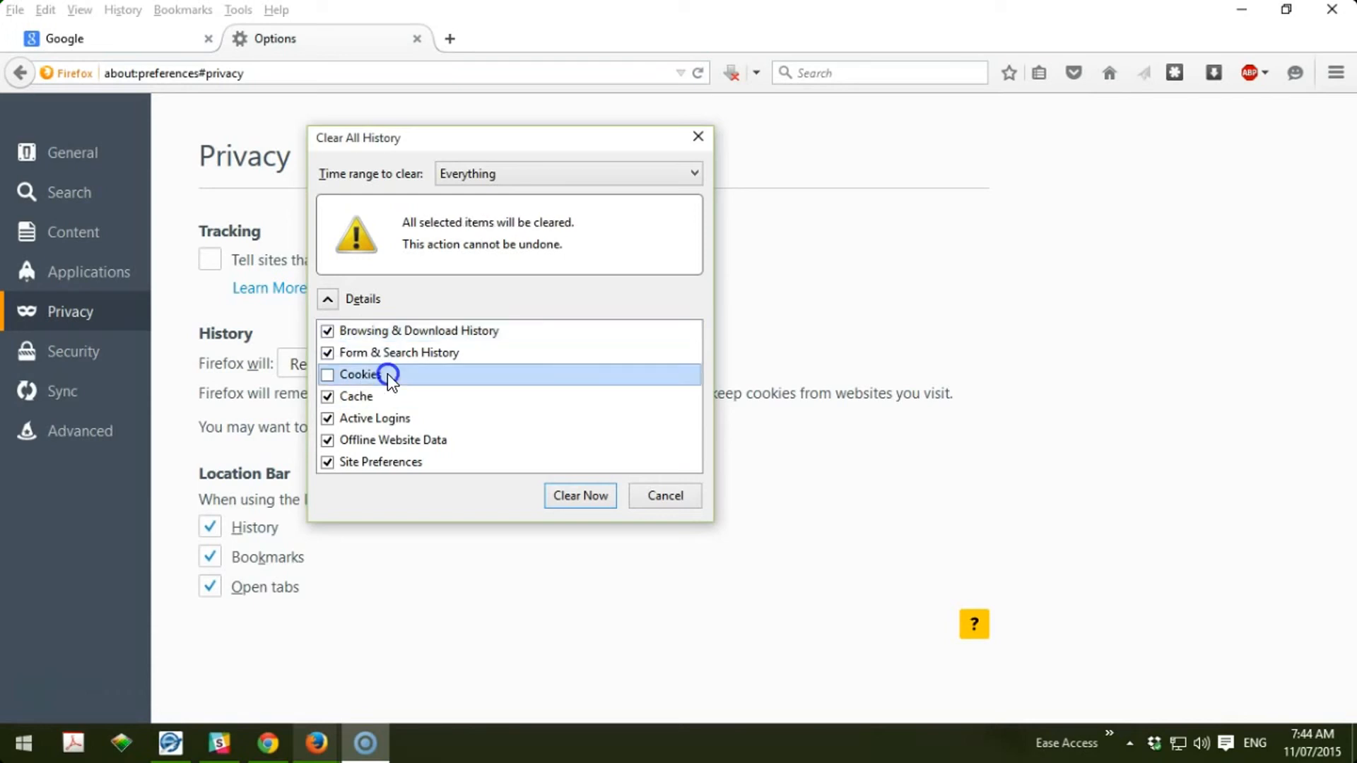
click(328, 374)
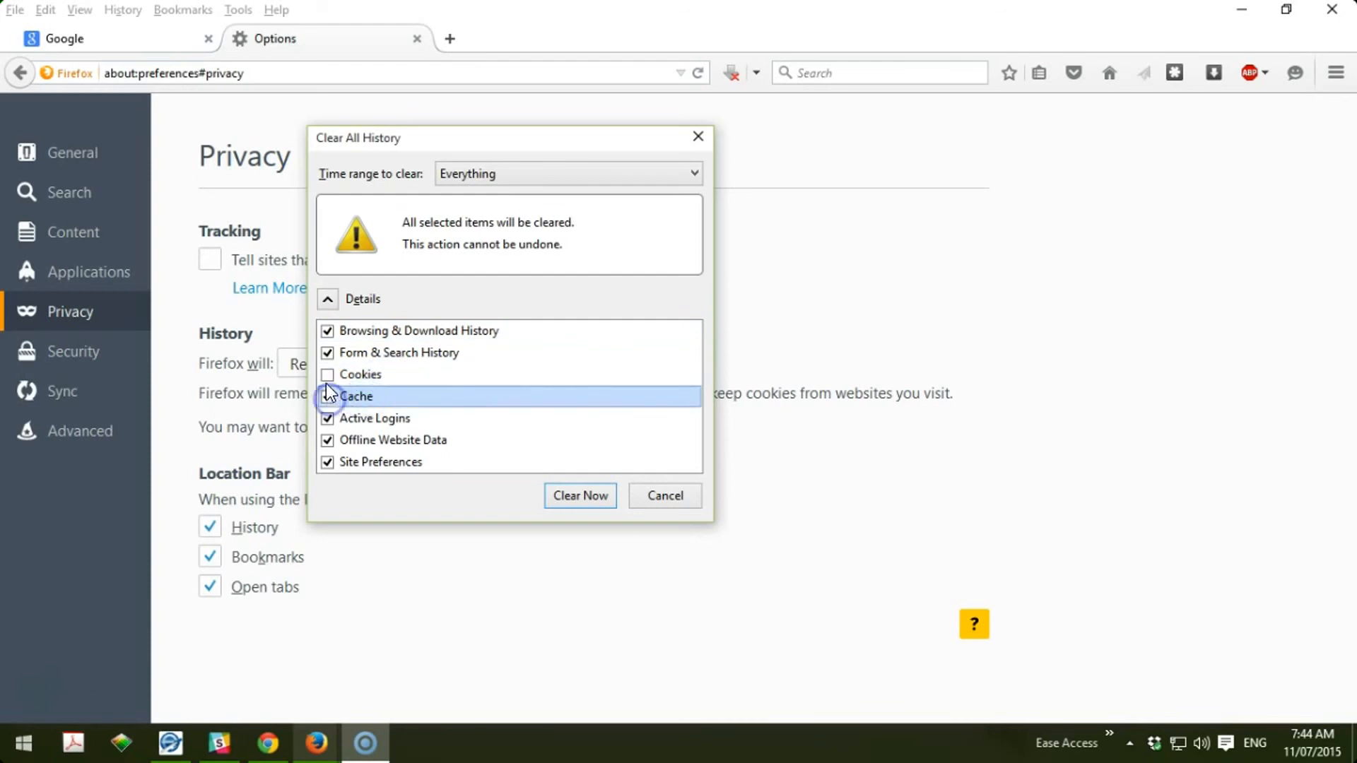
click(328, 374)
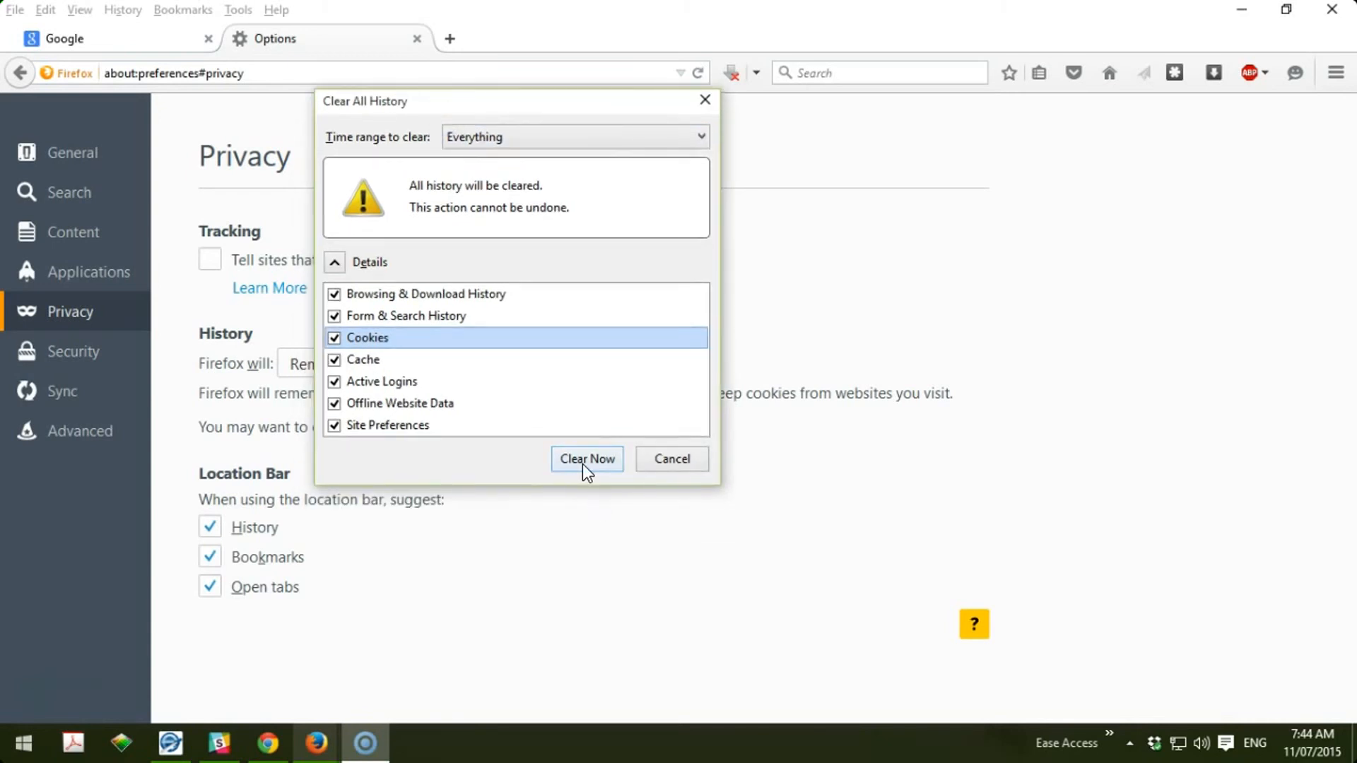
click(586, 459)
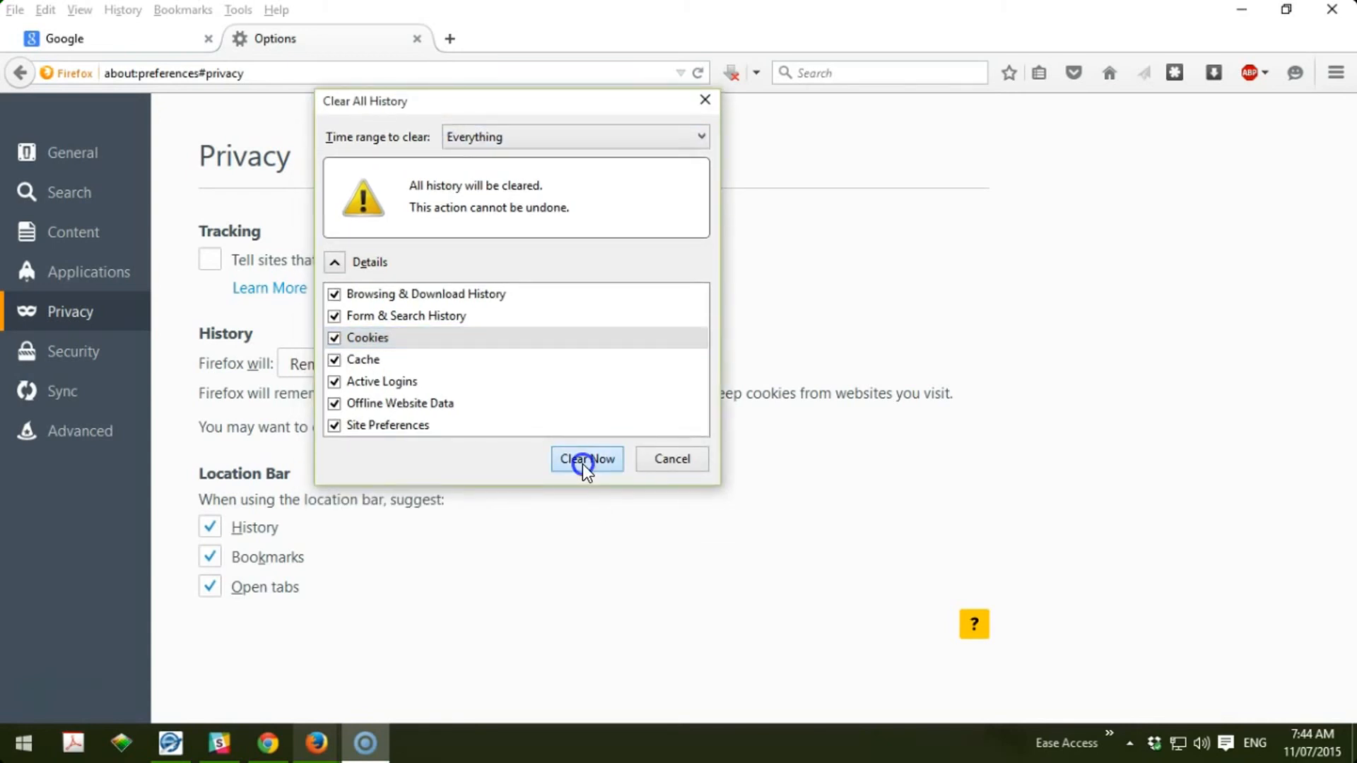